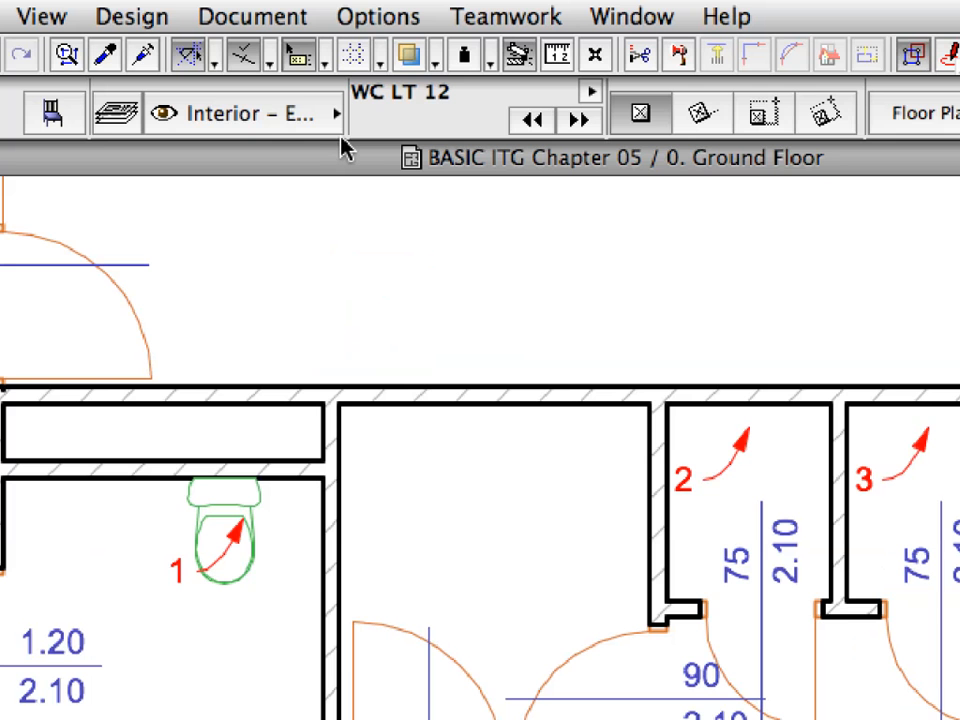
Place Toilet favorite objects in WC stalls 1 through 6 on the ground floor
left_click(300, 55)
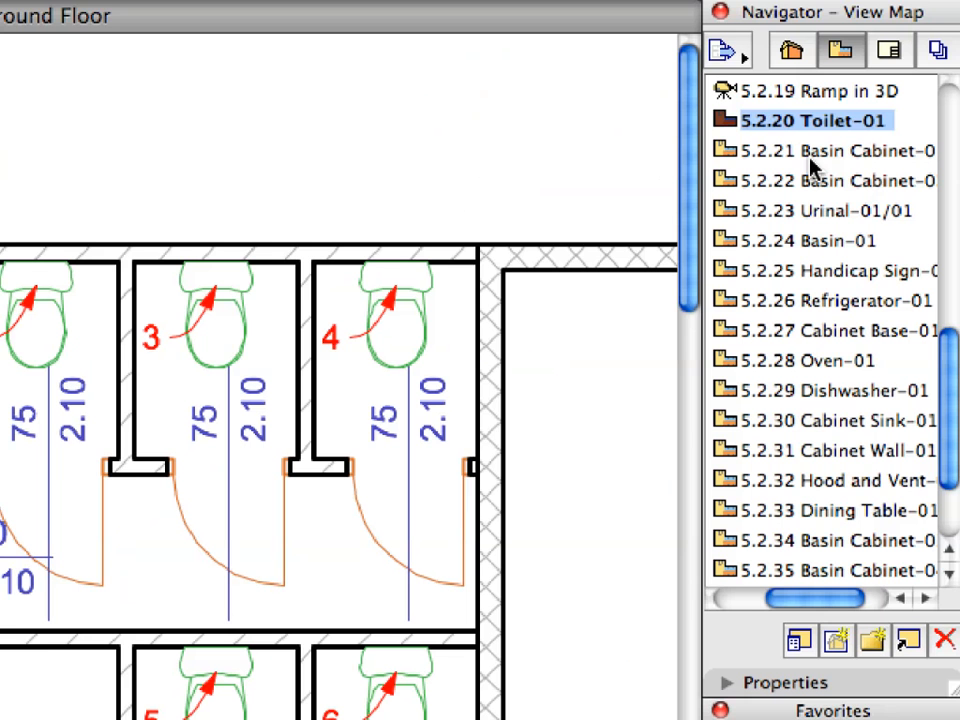
Place the two-sink basin cabinet, then load the urinal favourite from the Urinal-01/01 view
left_click(830, 150)
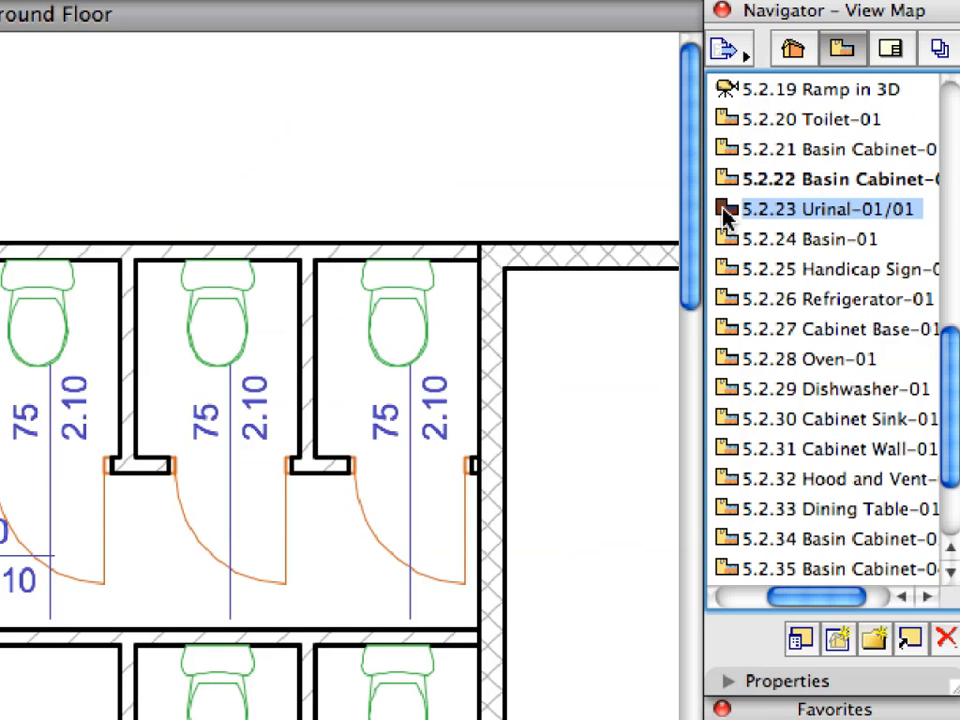
left_click(725, 209)
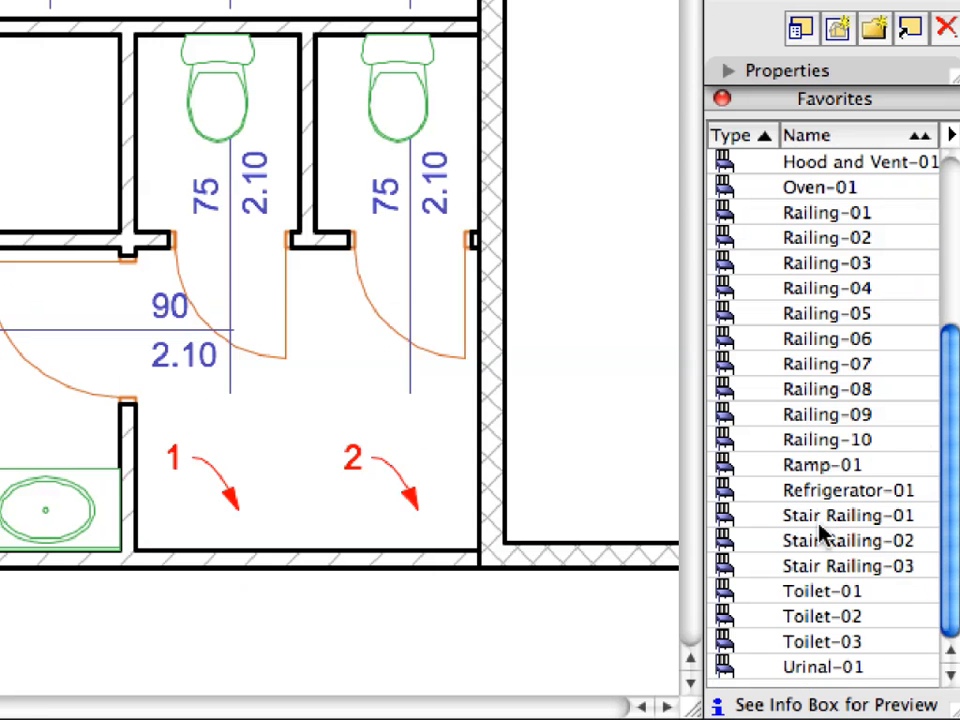
left_click(822, 667)
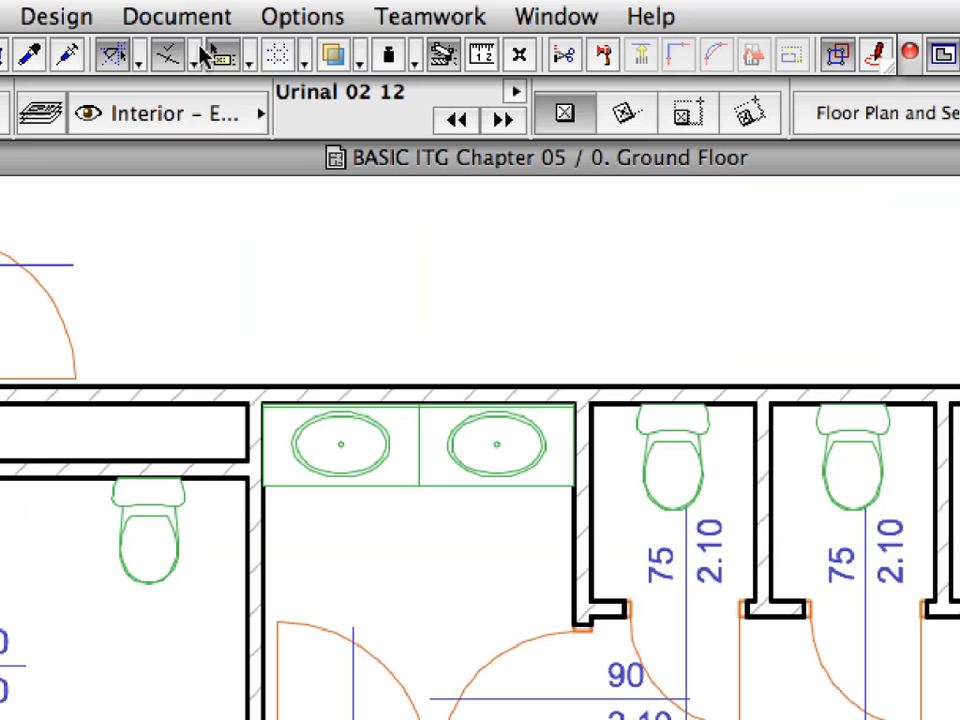
Change the Special Snap Divisions value from 3 to 4
left_click(232, 54)
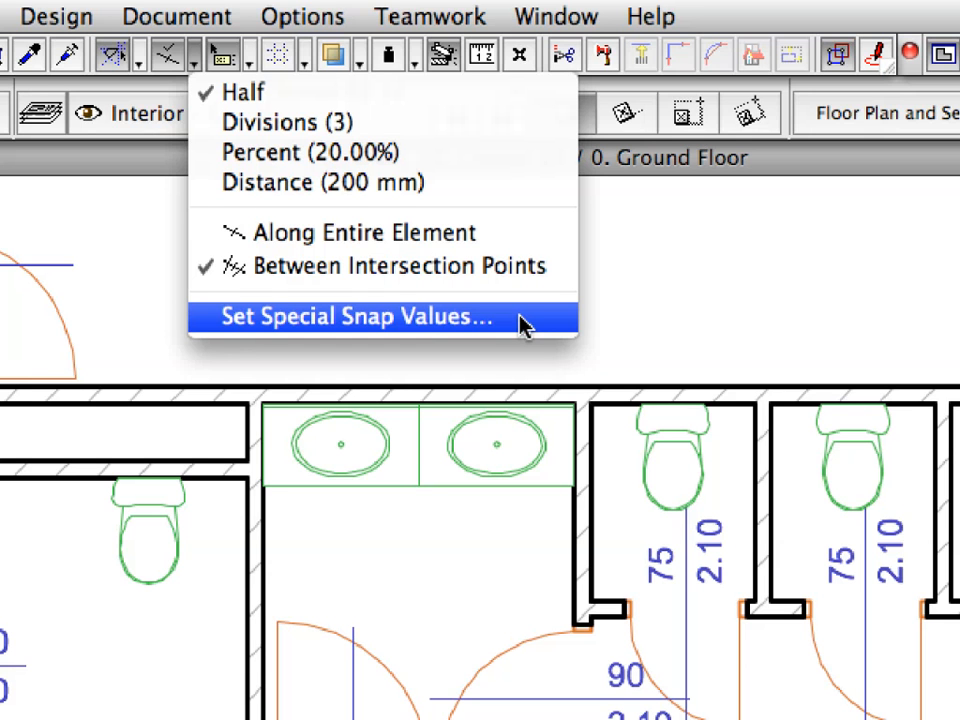
left_click(356, 316)
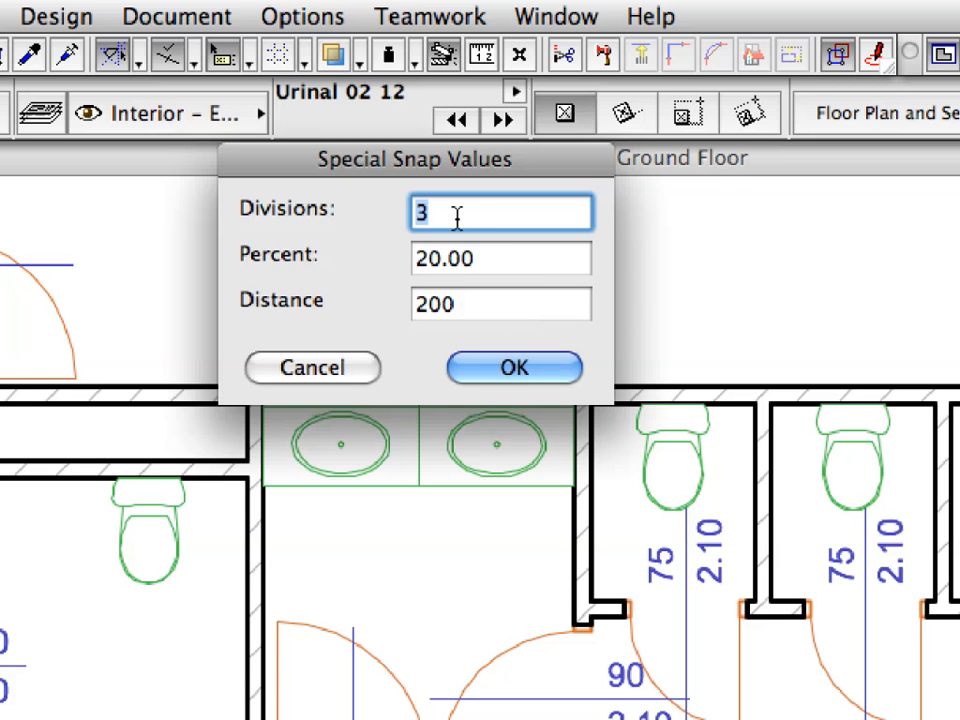
type("4")
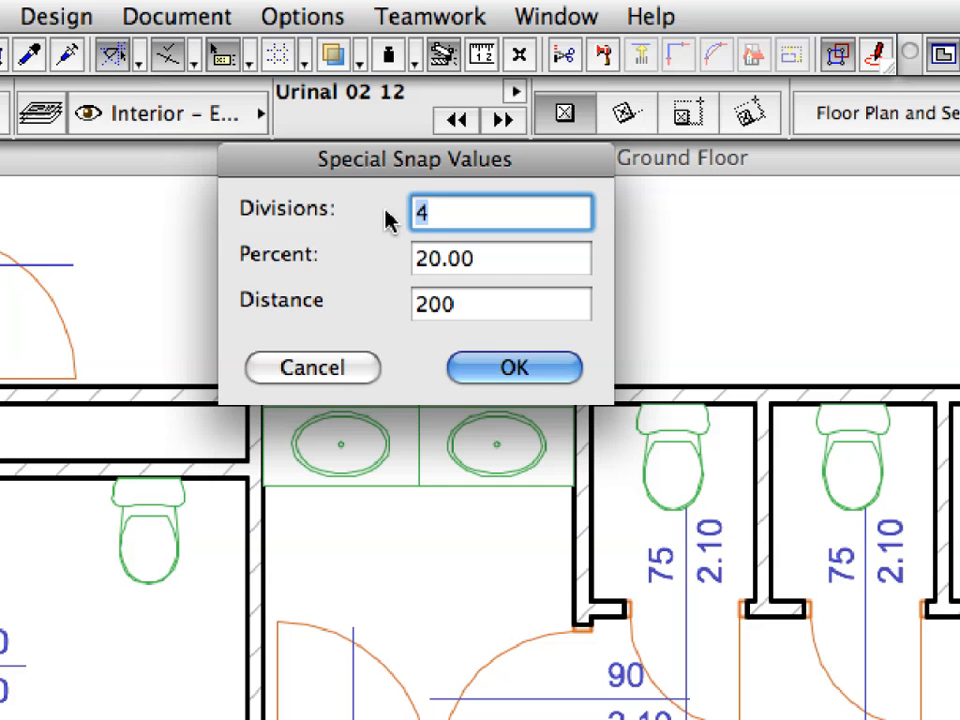
mouse_move(347, 219)
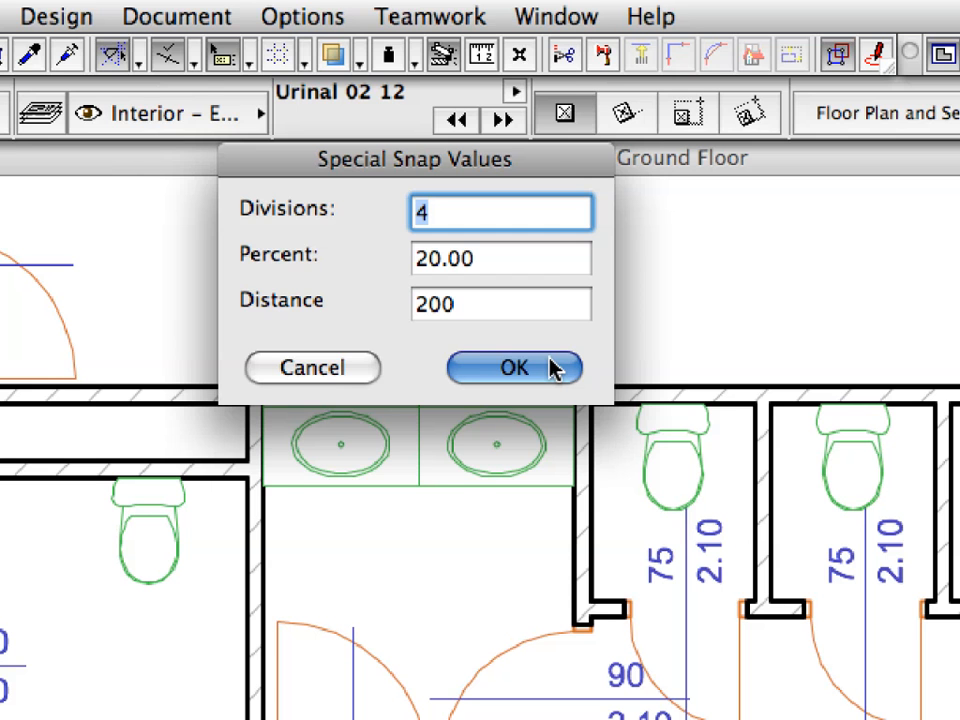
left_click(513, 368)
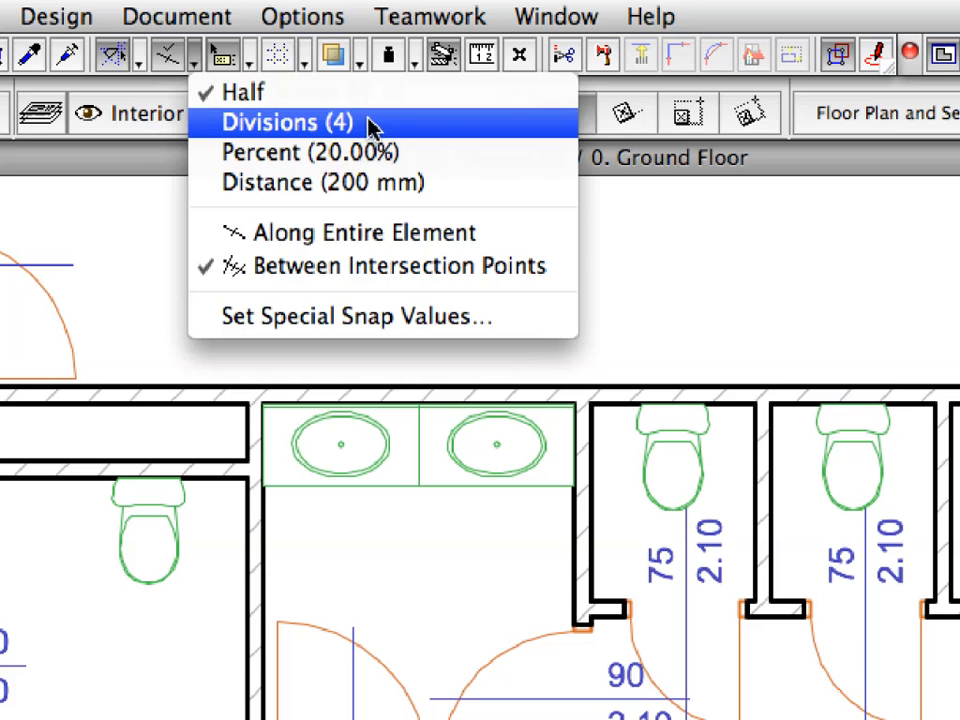
mouse_move(415, 128)
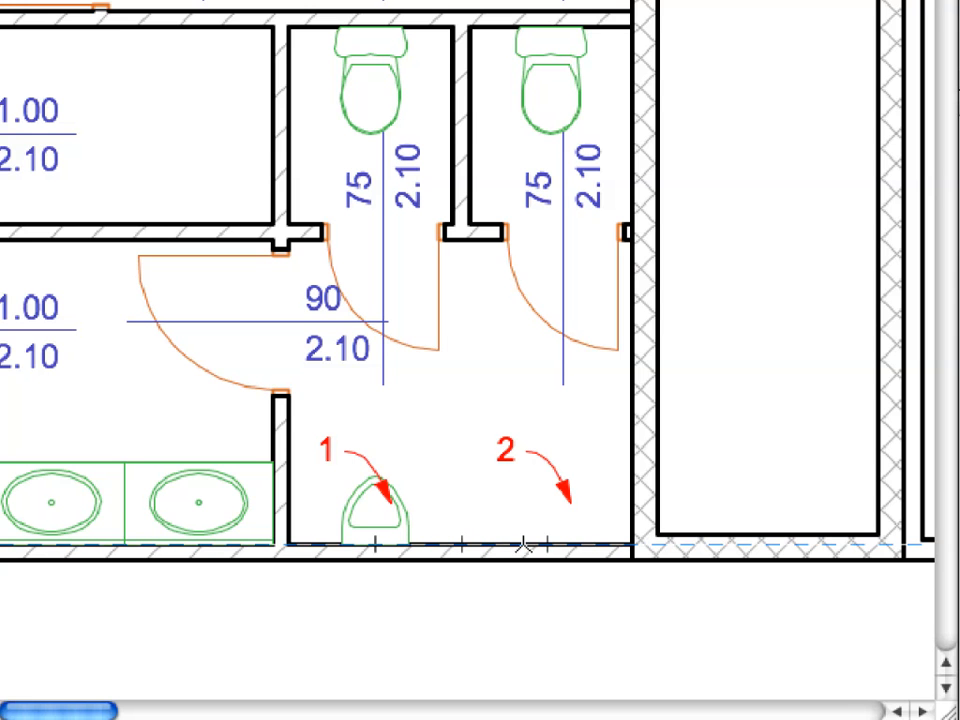
mouse_move(547, 542)
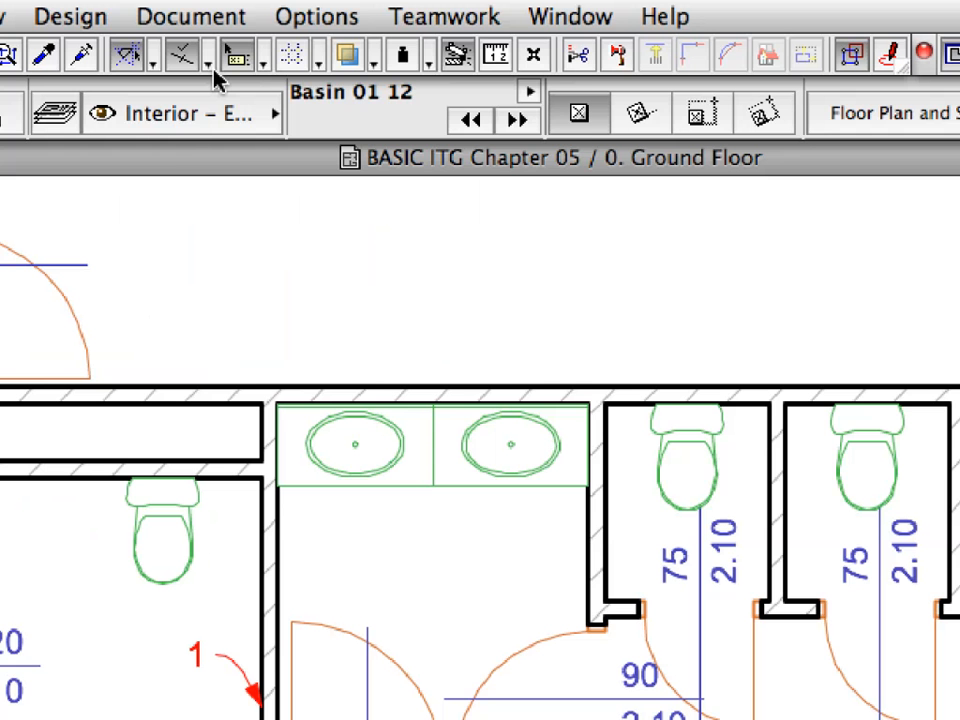
Place the second urinal on the lower wall and load the Handicap Sign-01 favourite
left_click(205, 55)
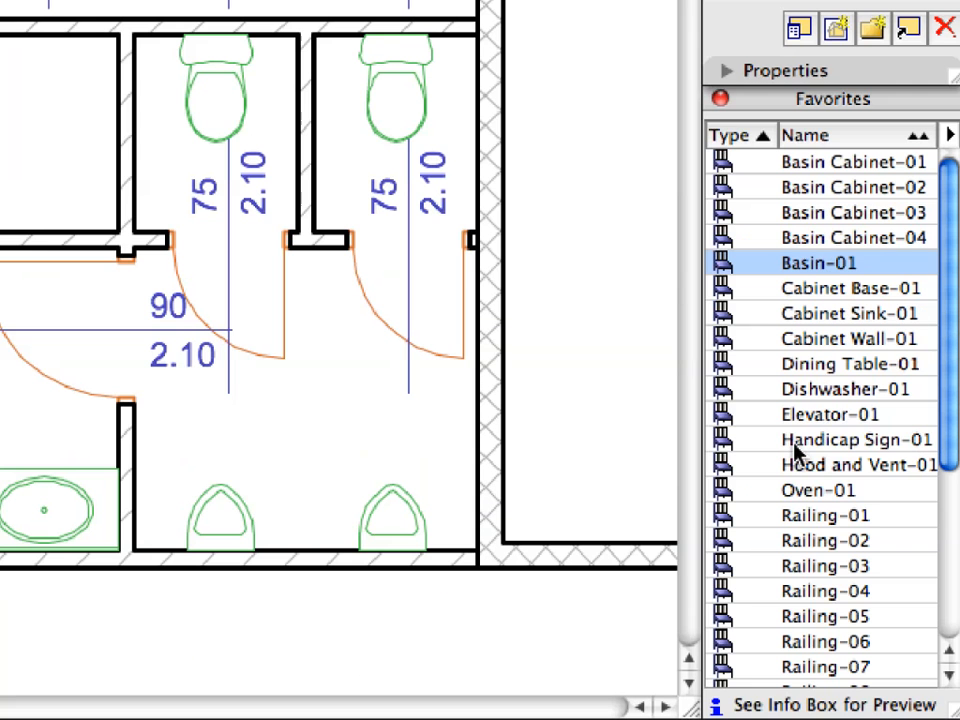
left_click(849, 439)
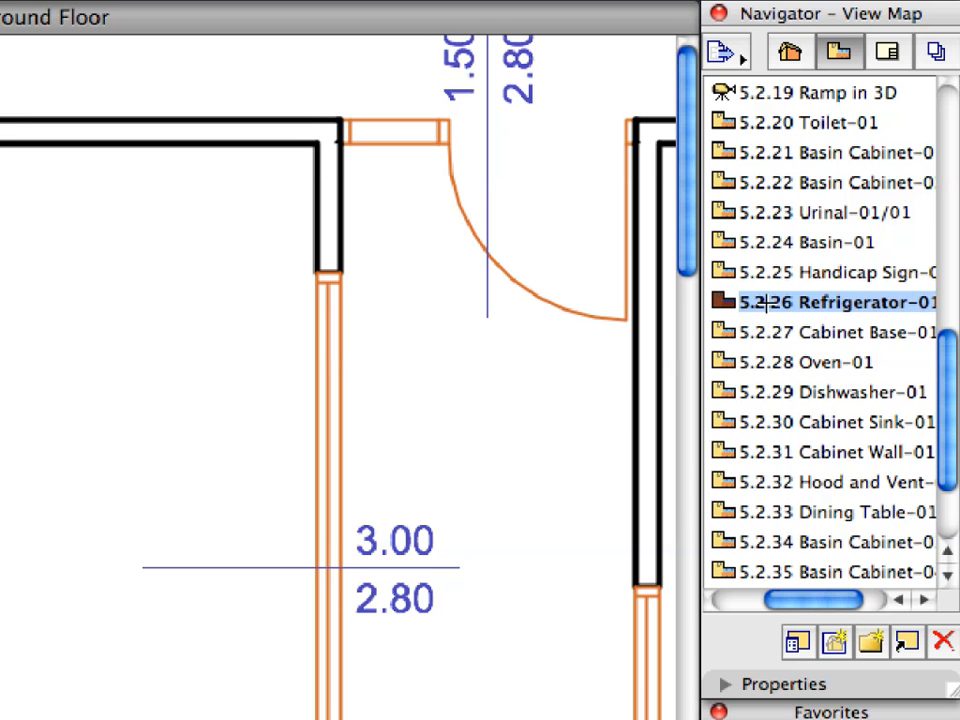
Fit out the kitchen counter and place dining table sets at markers 1 and 2
scroll("down", 3)
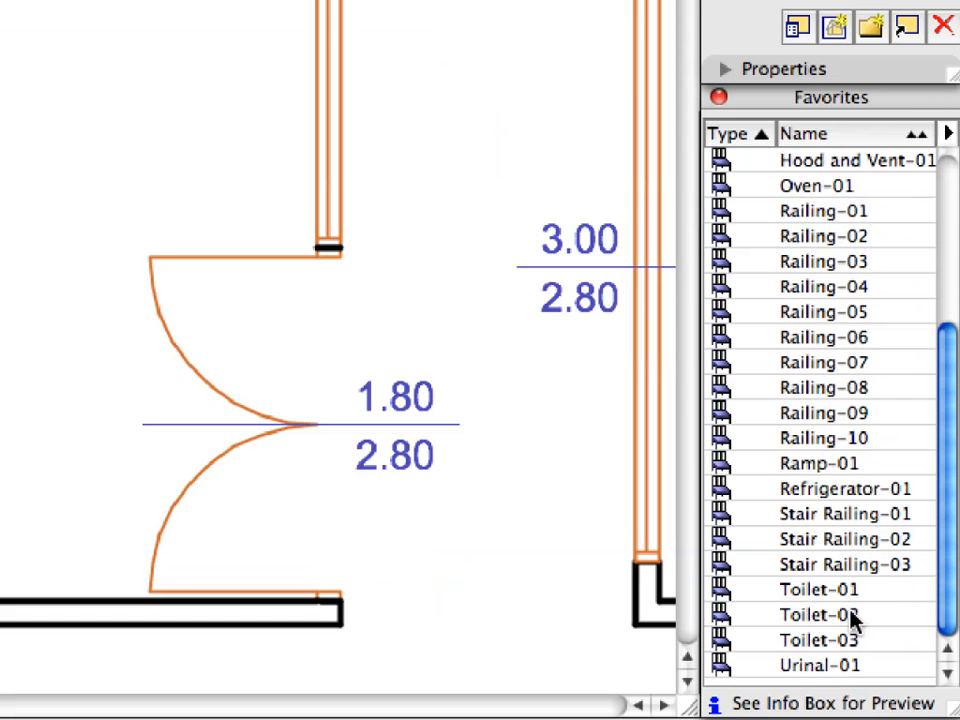
left_click(845, 487)
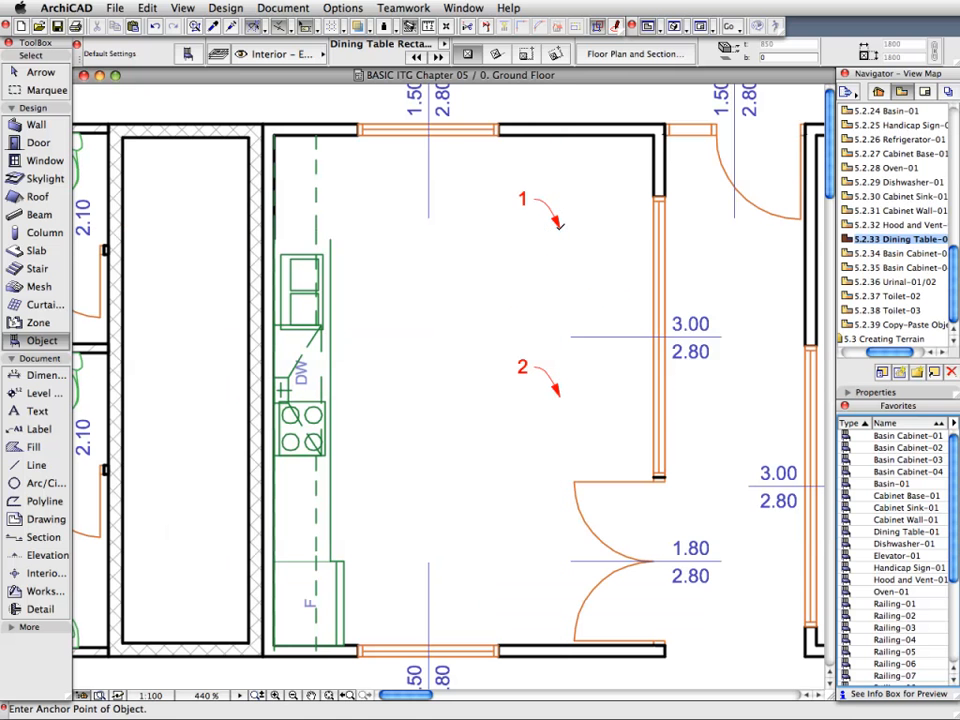
left_click(550, 200)
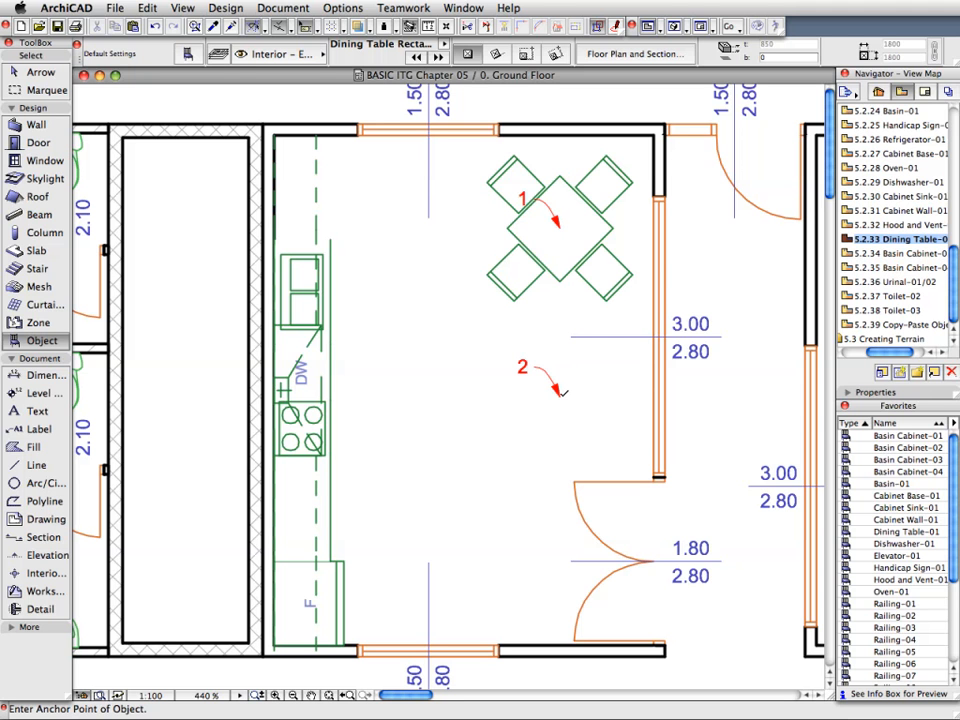
left_click(555, 392)
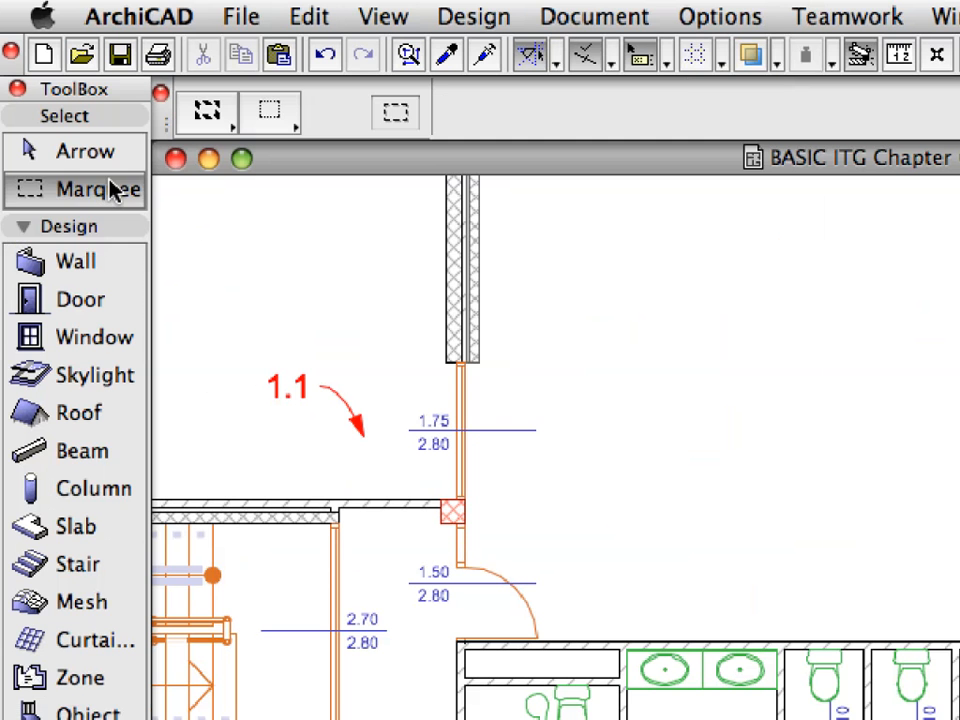
mouse_move(112, 188)
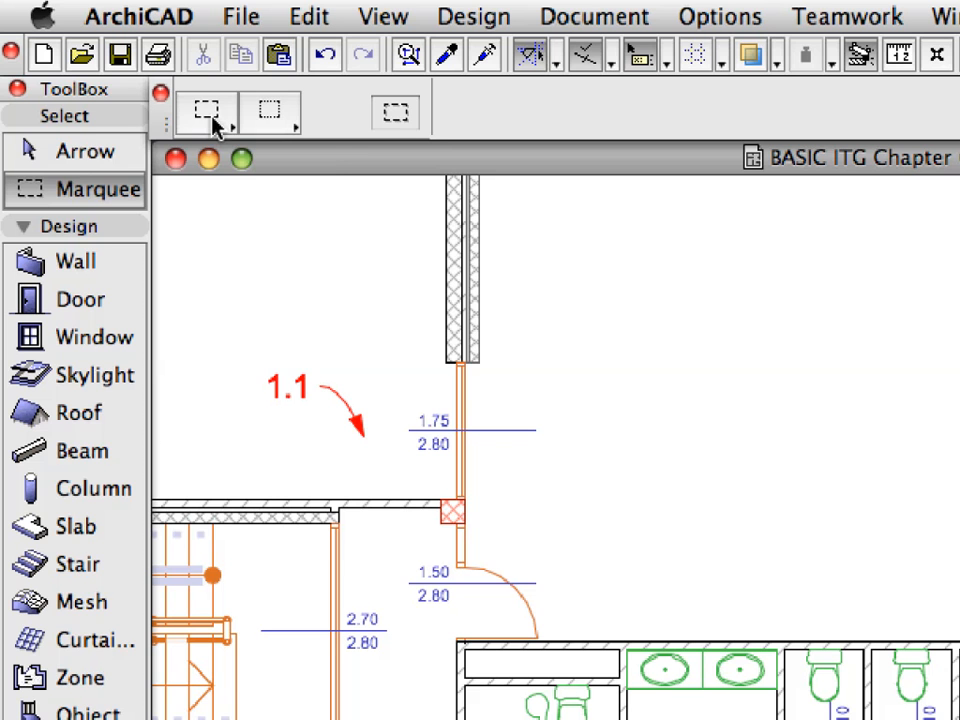
mouse_move(212, 125)
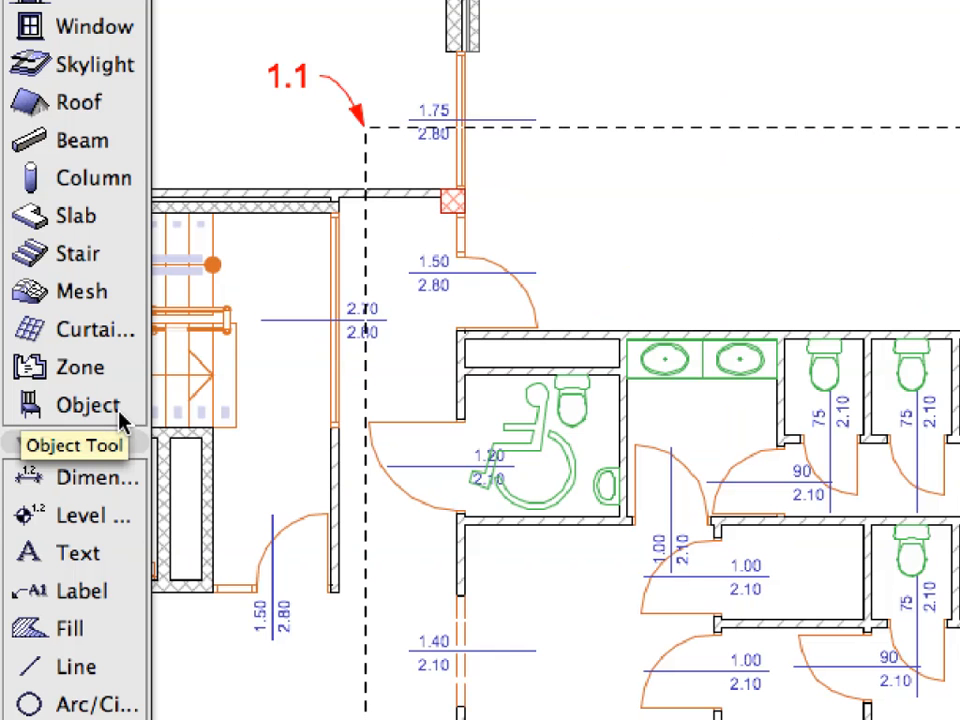
With the Object tool, select all 26 objects in the marquee and copy them
left_click(85, 403)
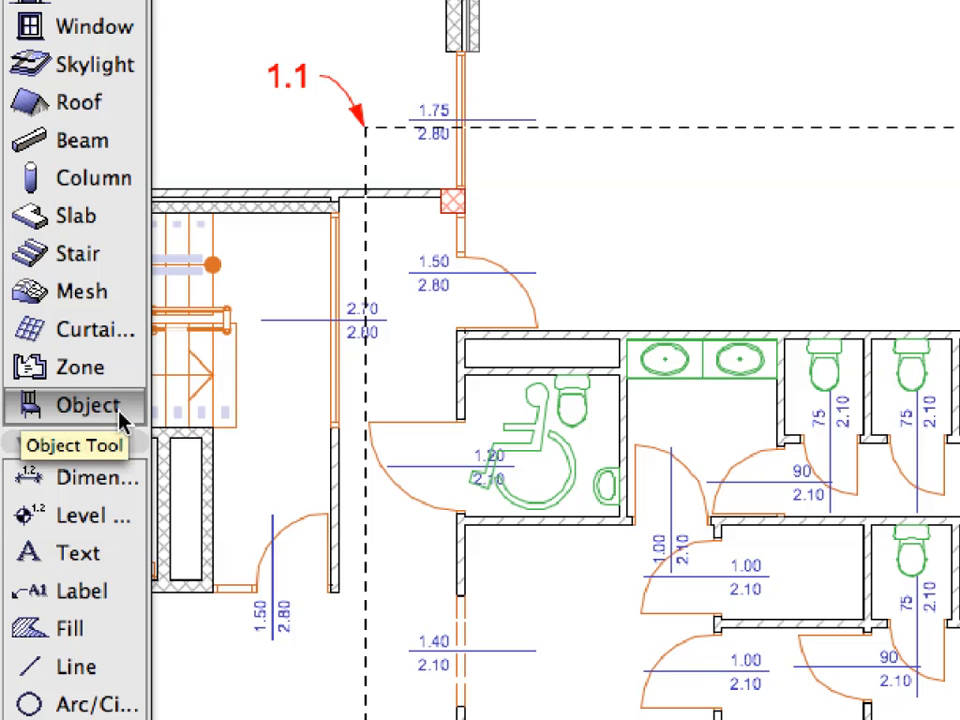
left_click(308, 16)
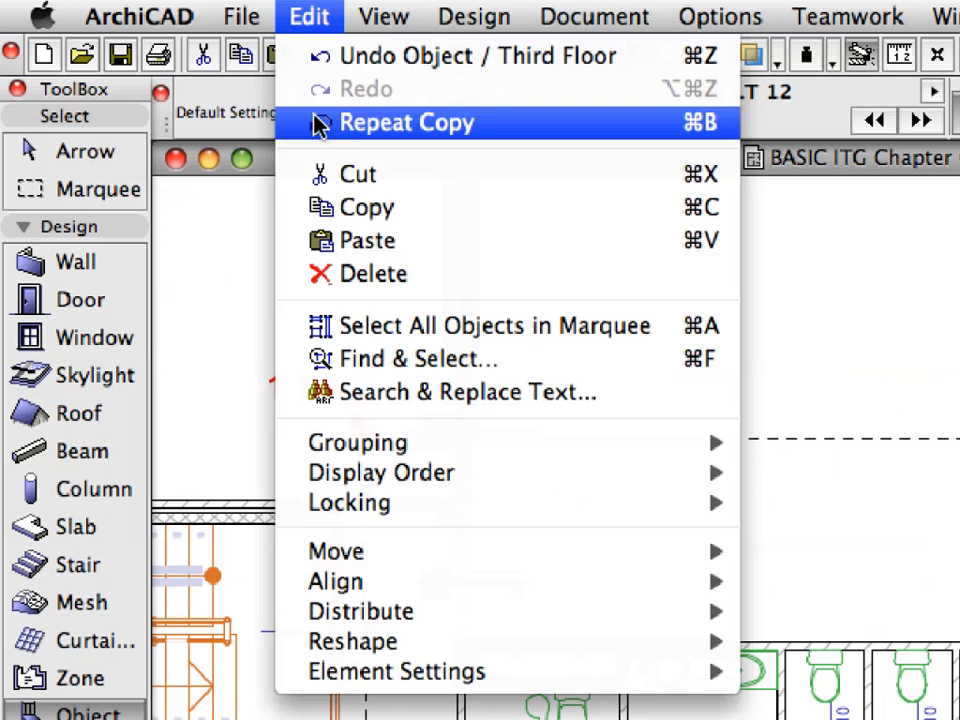
mouse_move(492, 326)
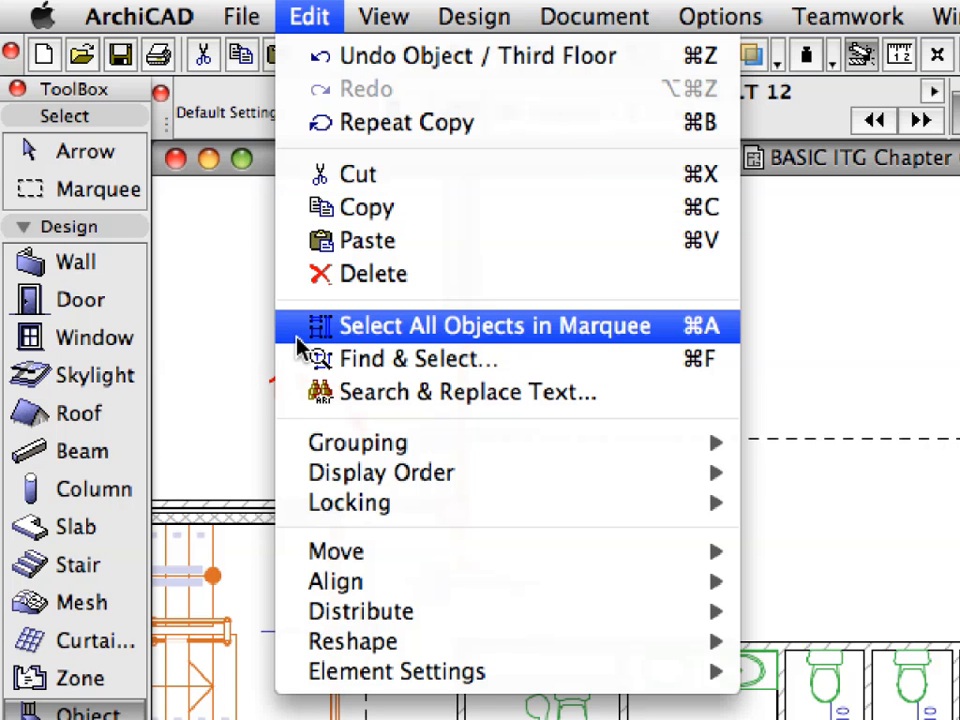
left_click(494, 326)
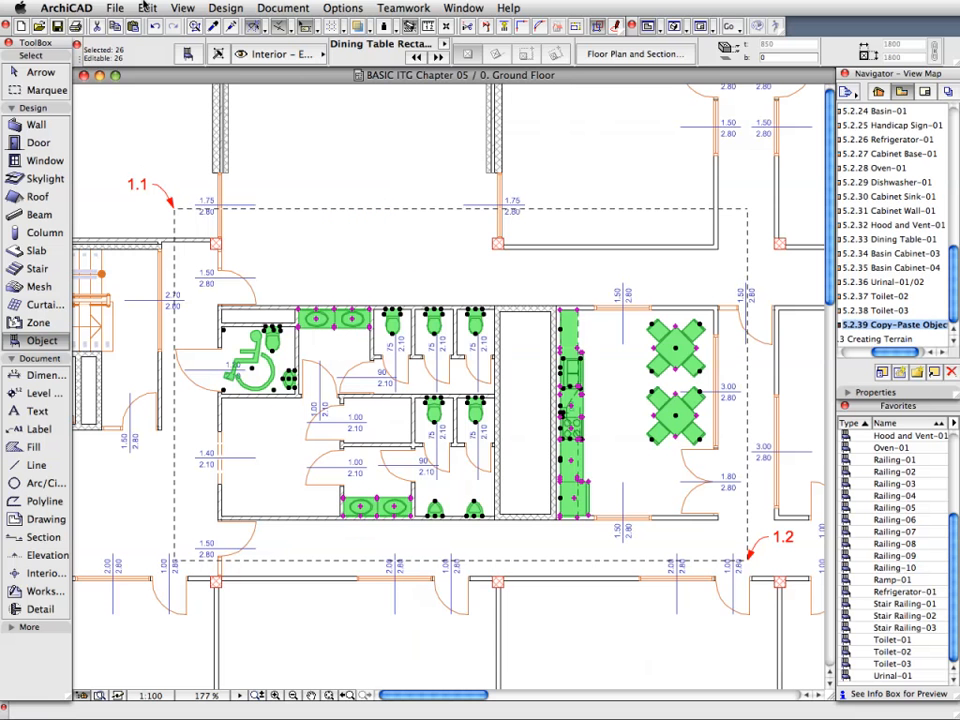
left_click(148, 8)
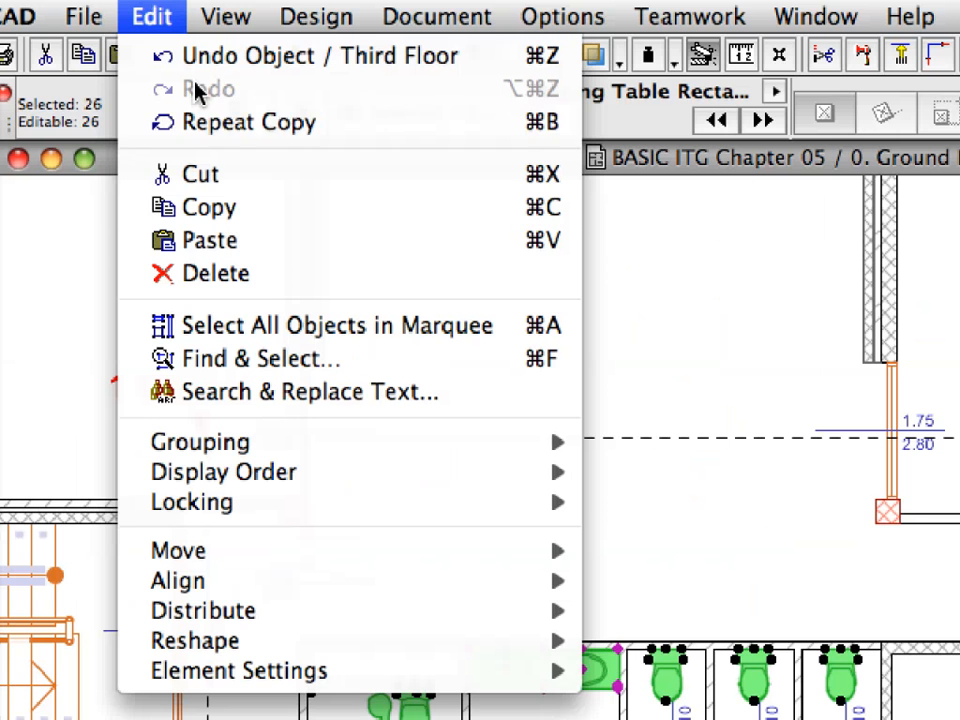
mouse_move(295, 211)
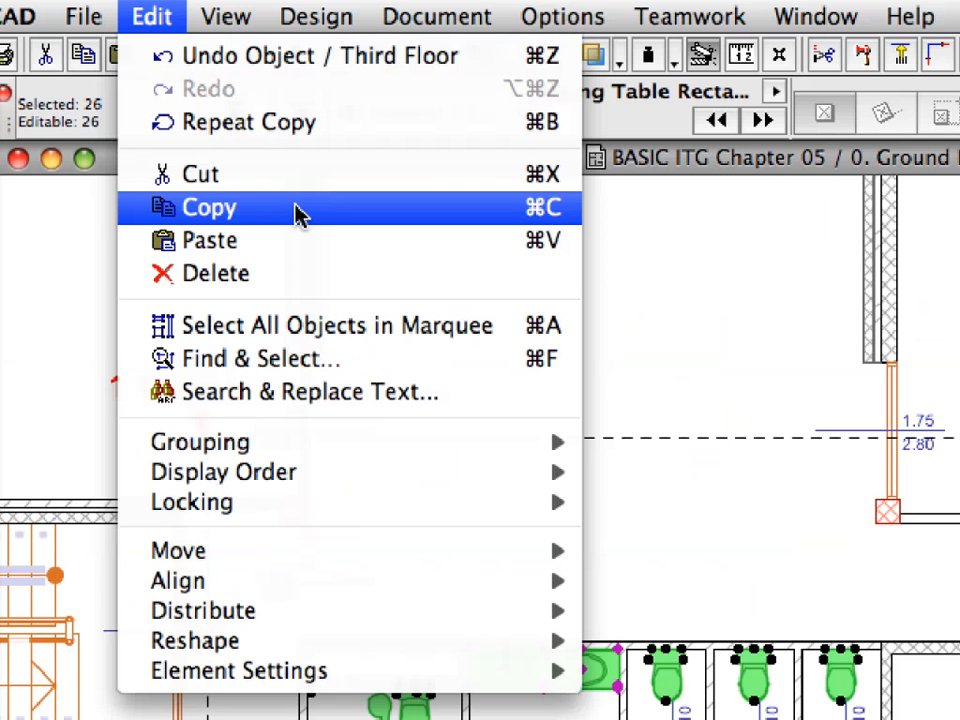
left_click(224, 17)
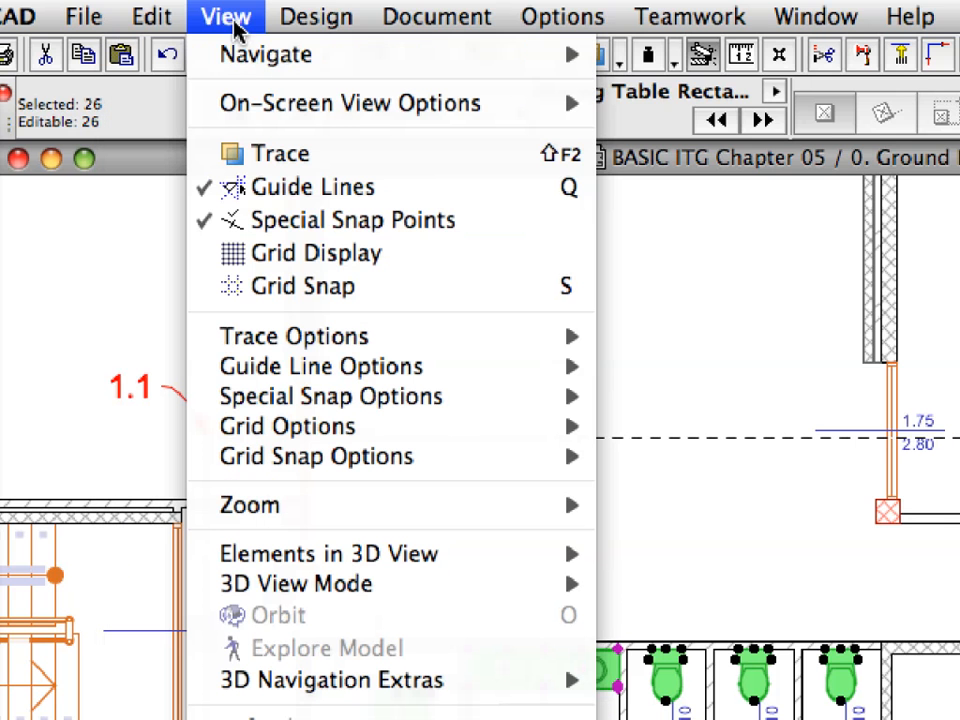
mouse_move(266, 54)
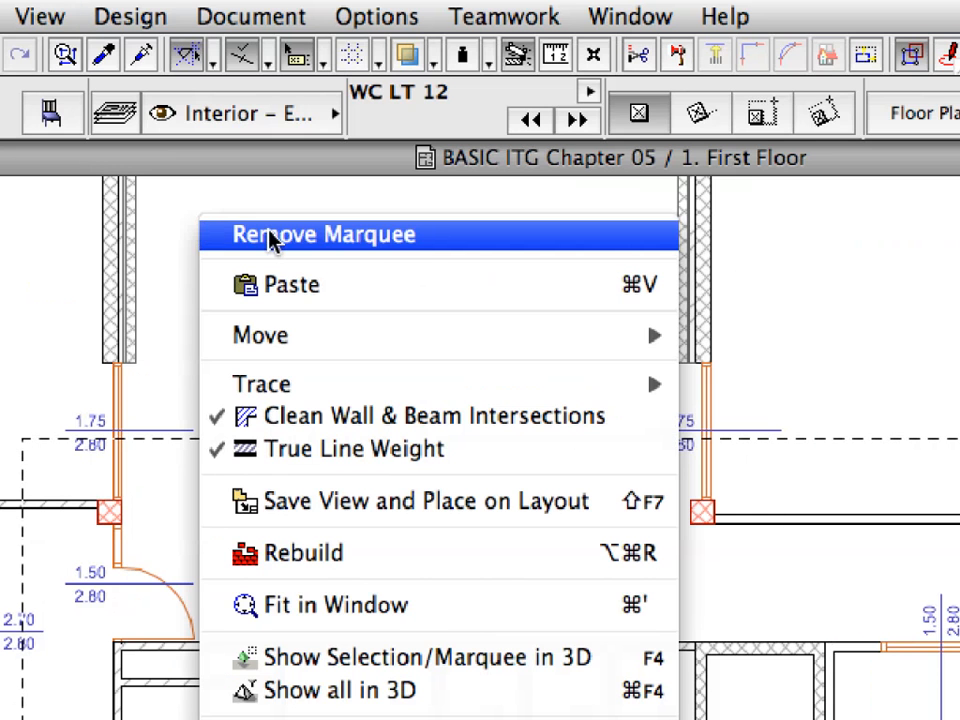
mouse_move(440, 238)
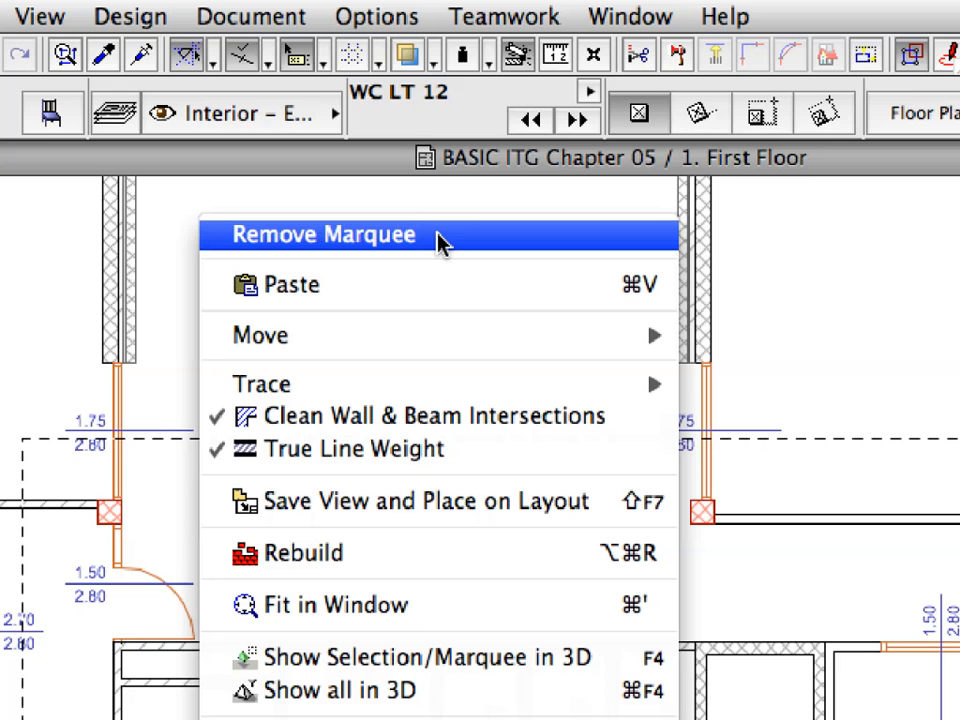
Remove the marquee on the First Floor and paste the copied fixtures
left_click(323, 234)
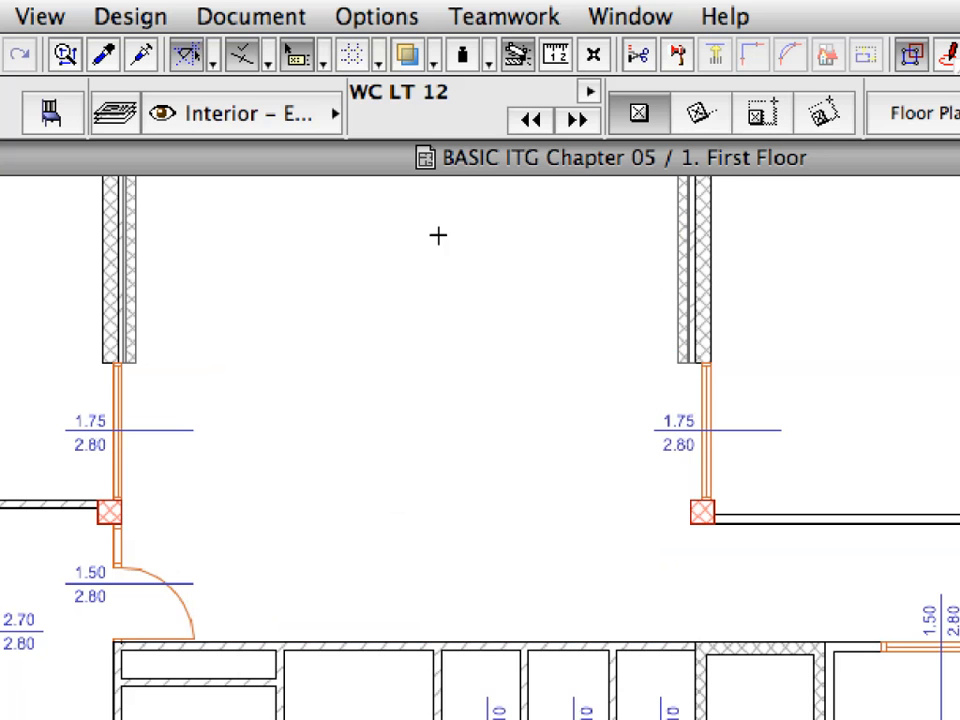
mouse_move(207, 216)
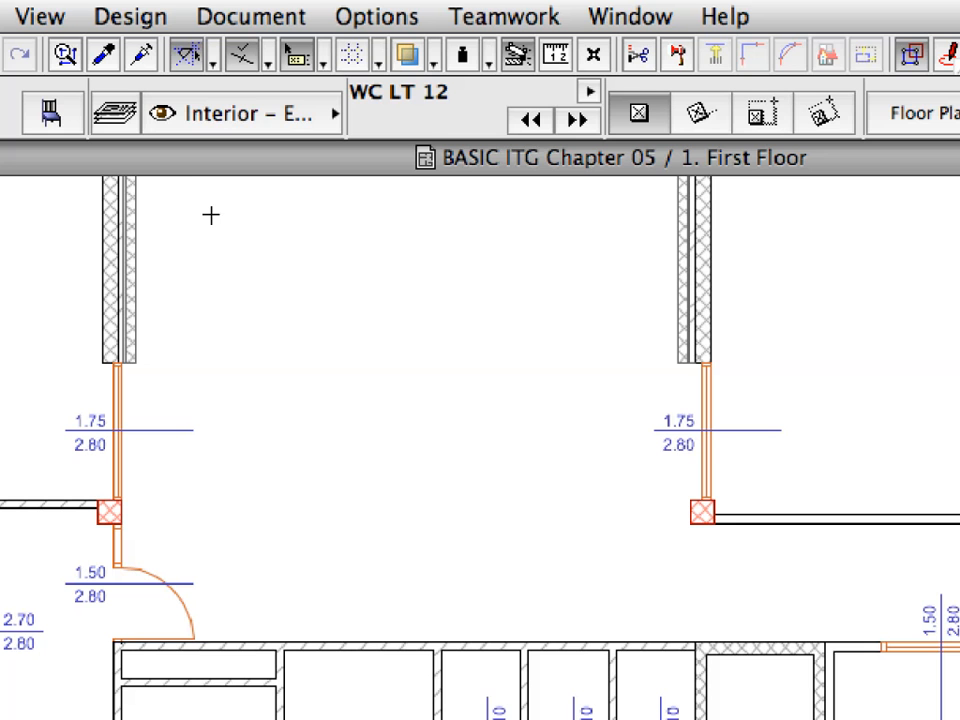
right_click(207, 216)
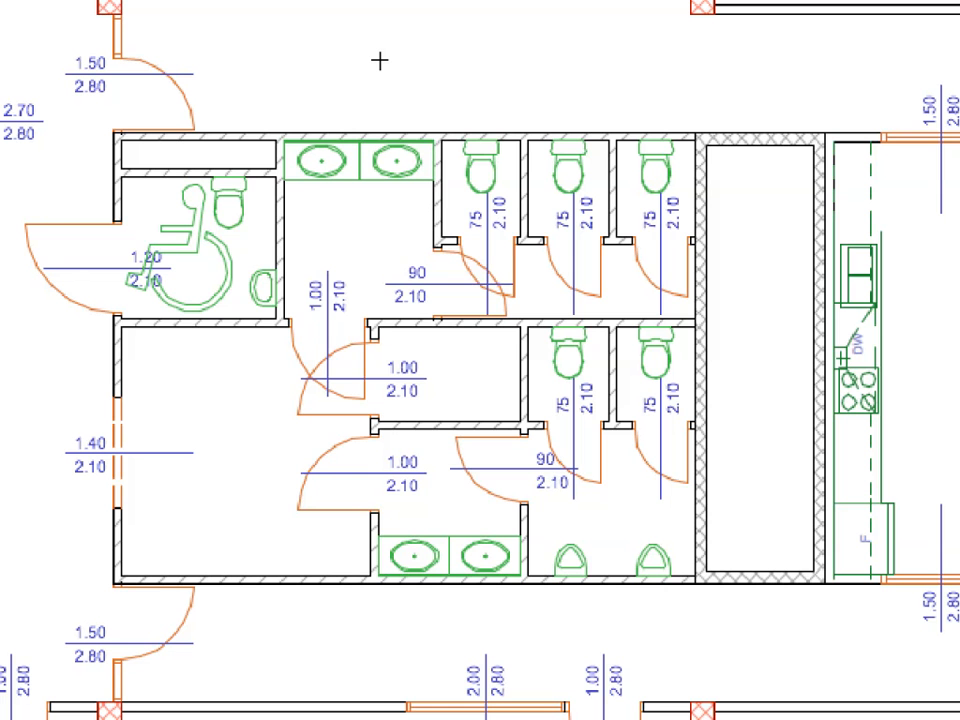
Go up one story and paste the restroom and kitchen objects there
left_click(38, 17)
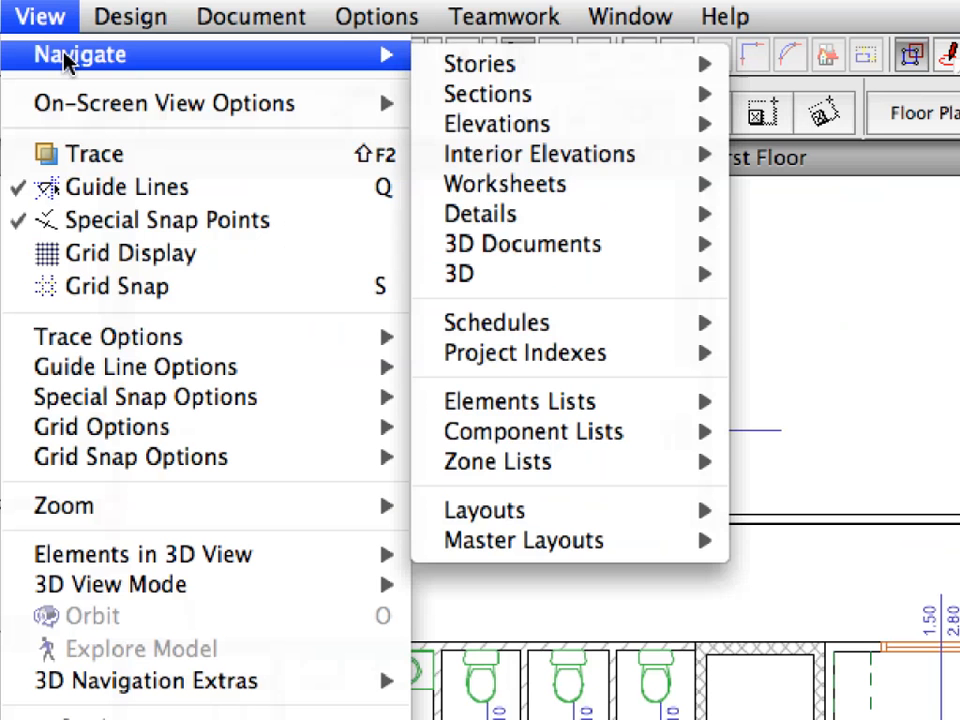
mouse_move(477, 63)
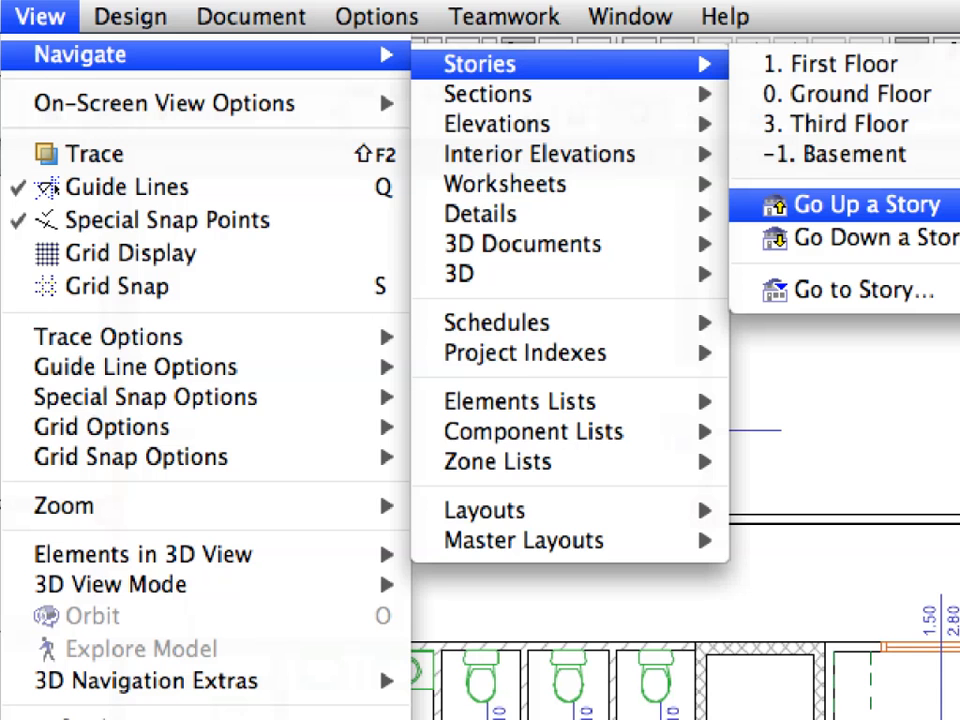
left_click(849, 204)
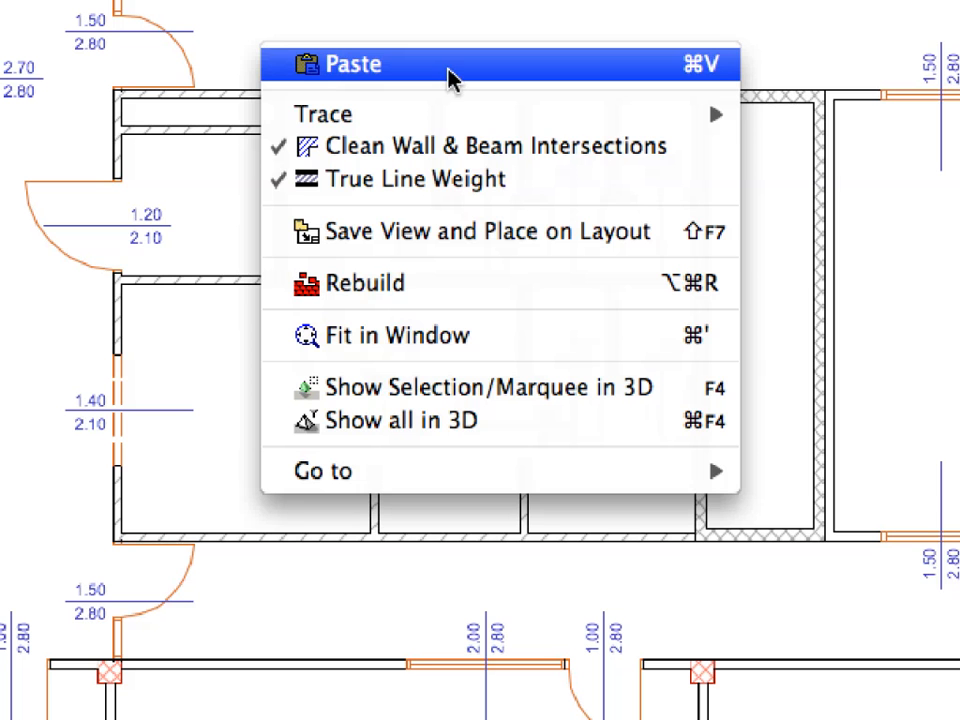
left_click(352, 64)
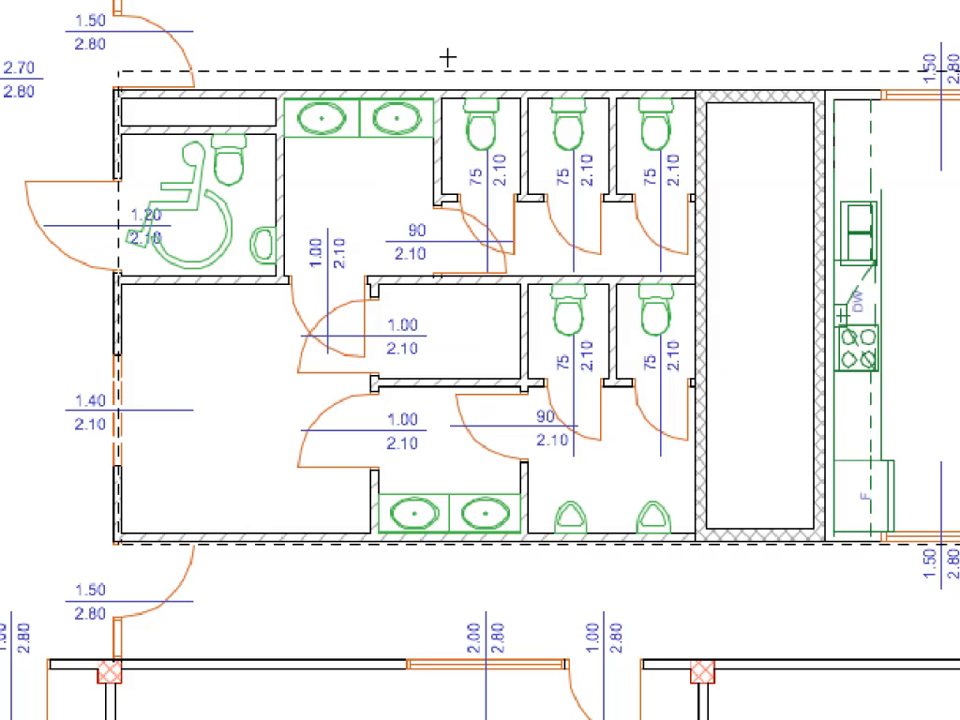